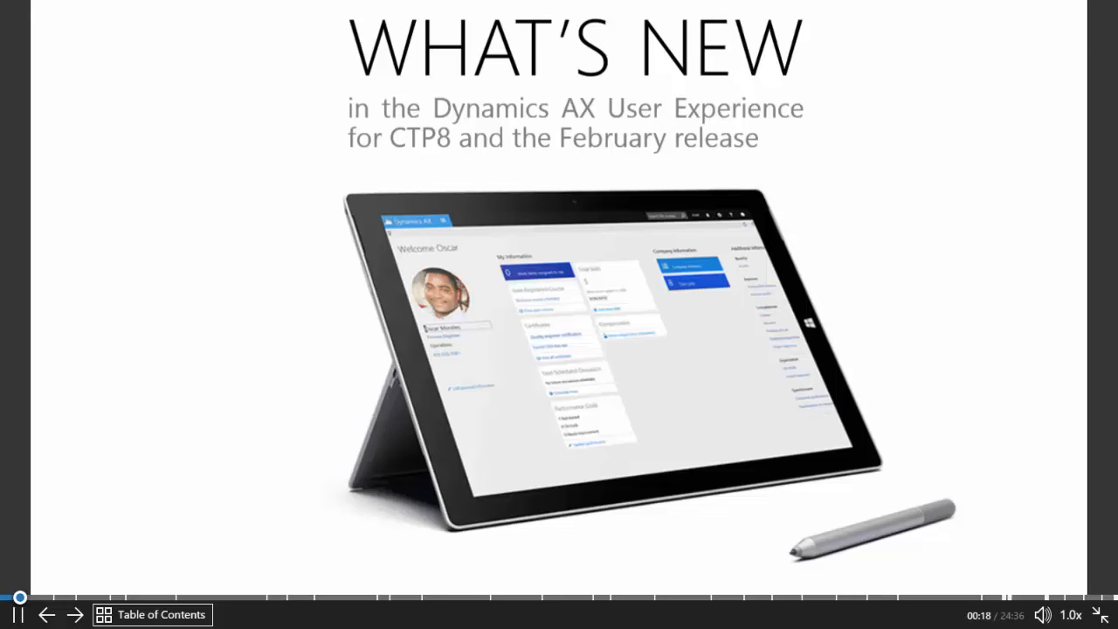
Validate the journal voucher and open the full details of the GNJL000793 message
left_click(772, 597)
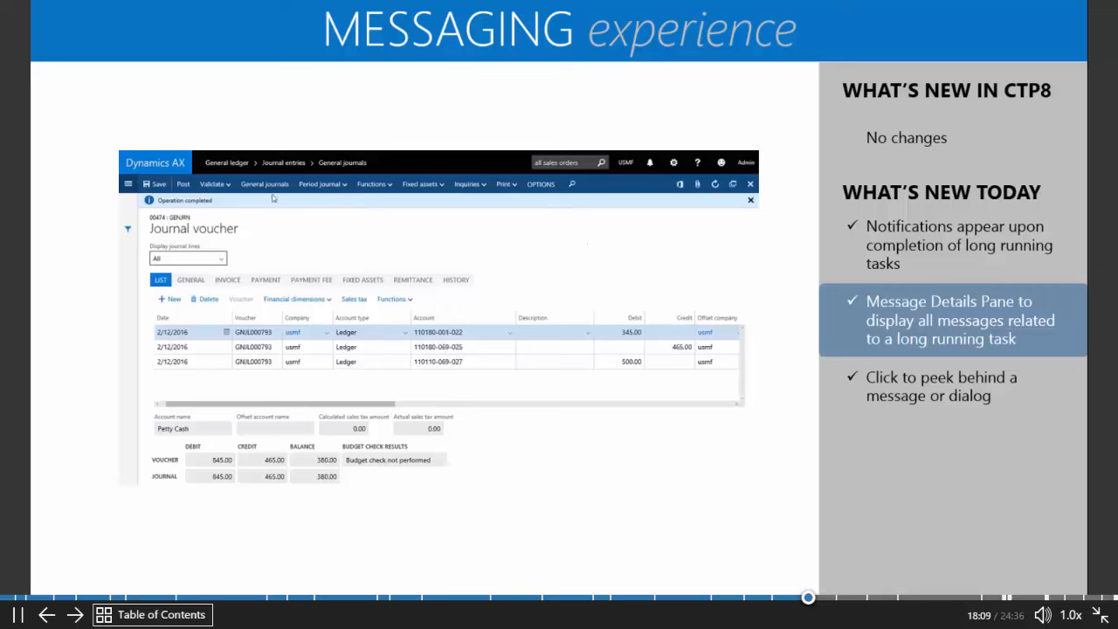
left_click(212, 184)
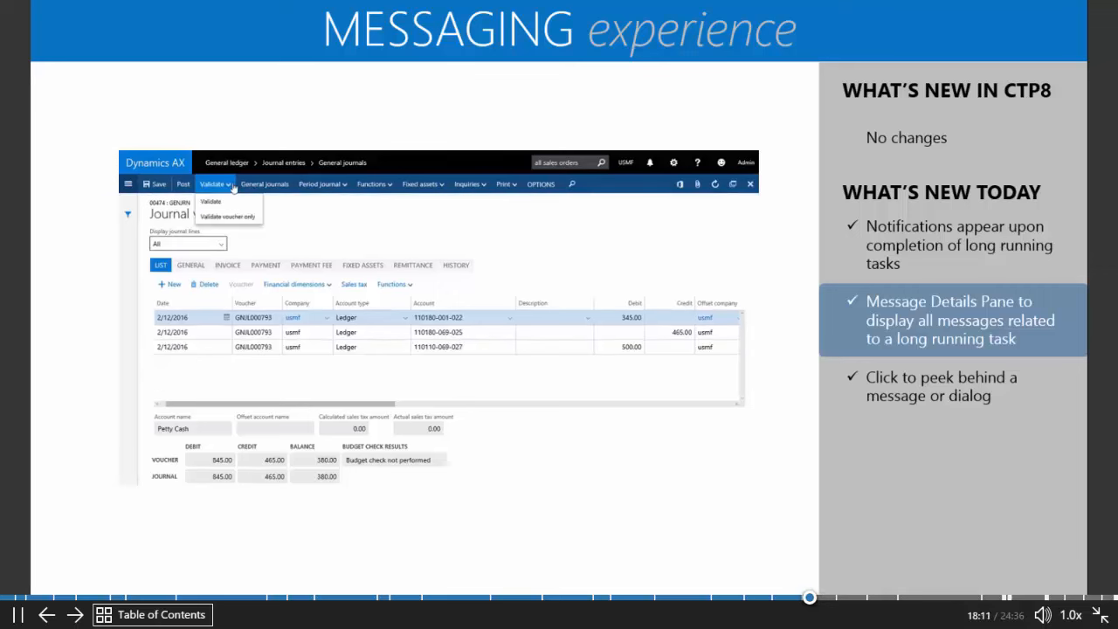
left_click(211, 201)
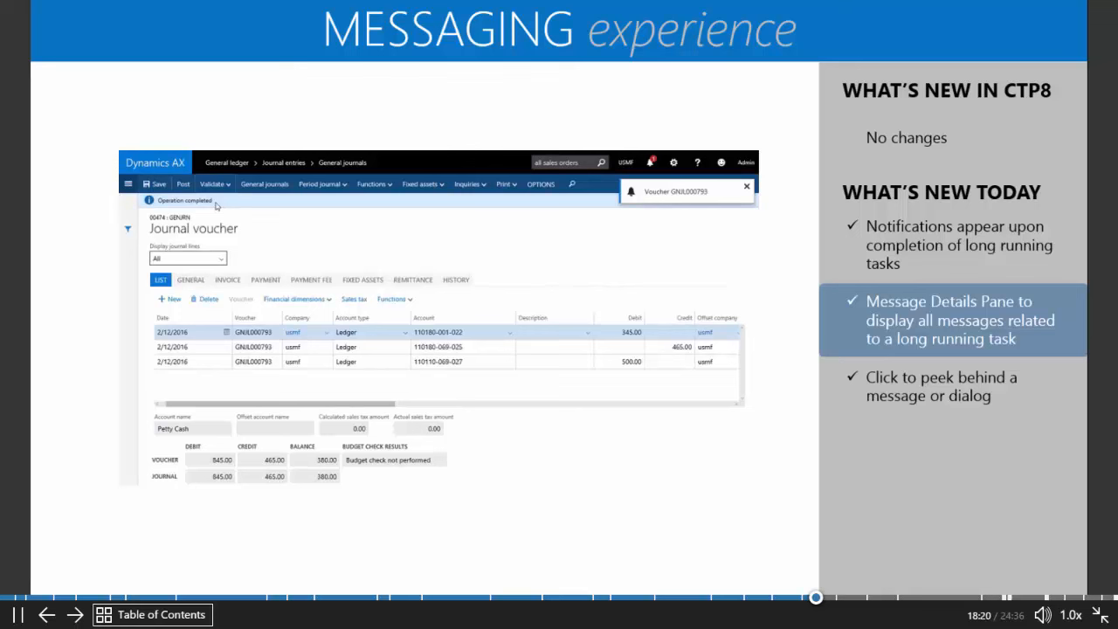
mouse_move(673, 194)
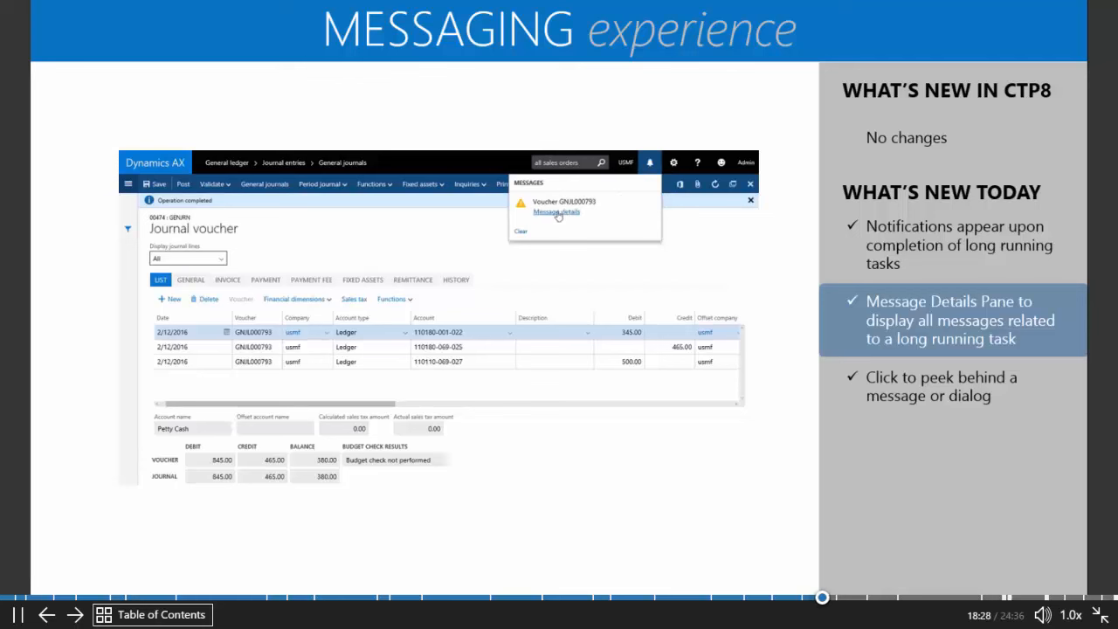
left_click(557, 212)
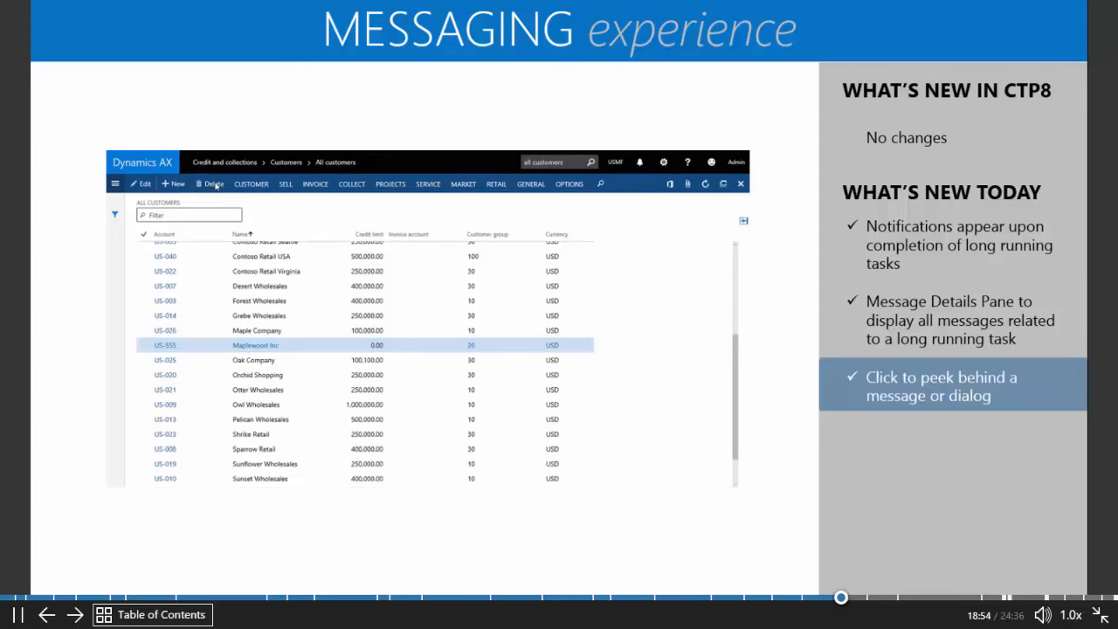
Delete Maplewood Inc, peeking at the customer list behind the confirmation before accepting
left_click(210, 184)
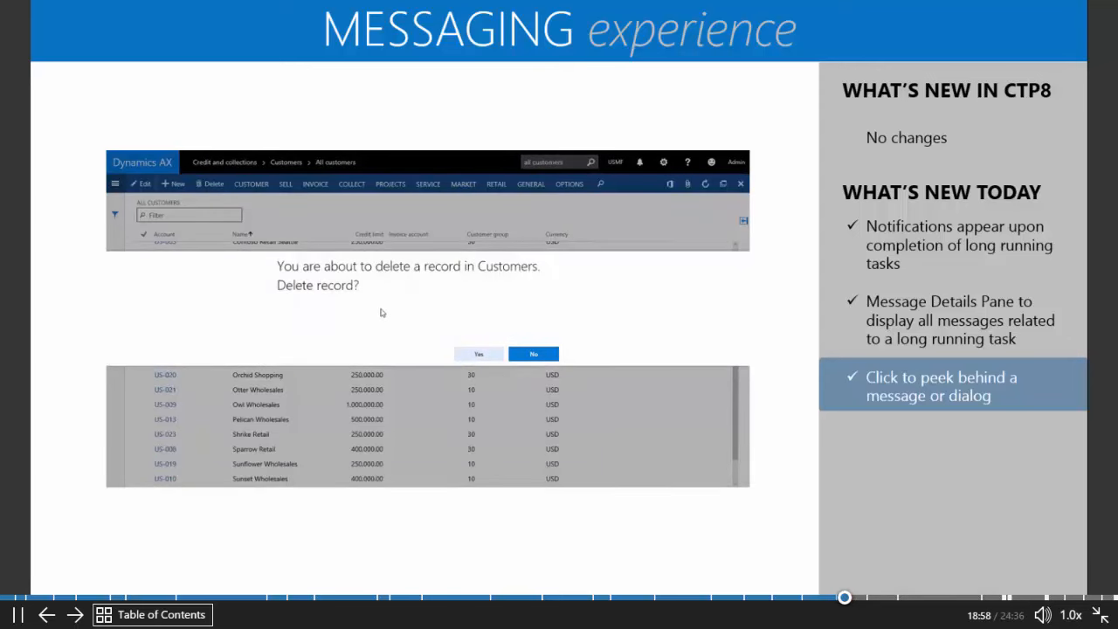
mouse_move(386, 340)
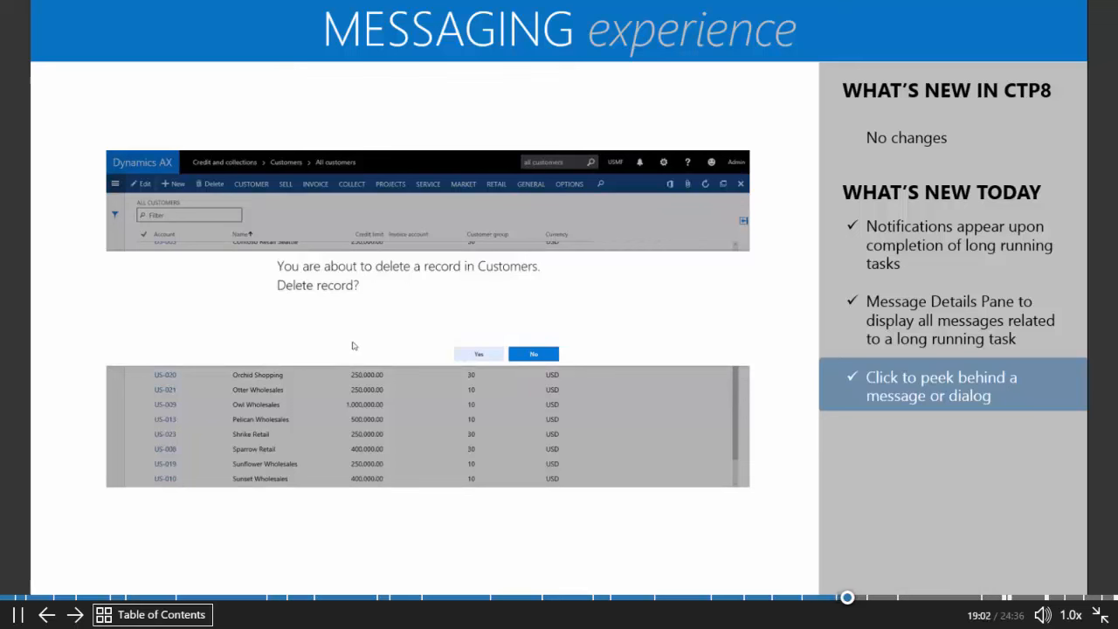
left_click(533, 354)
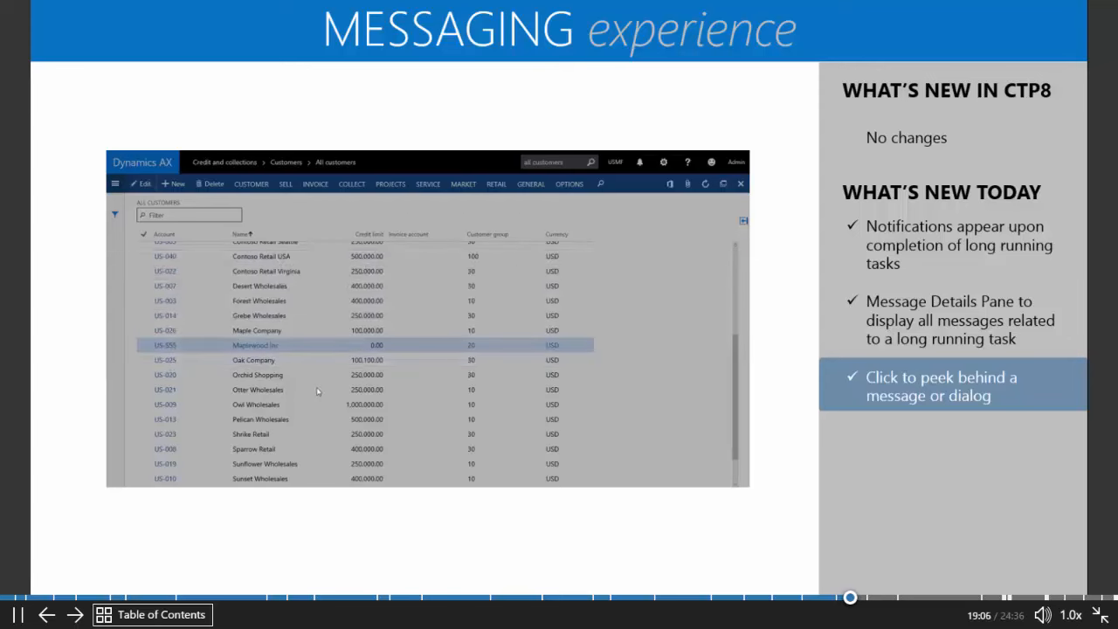
left_click(209, 183)
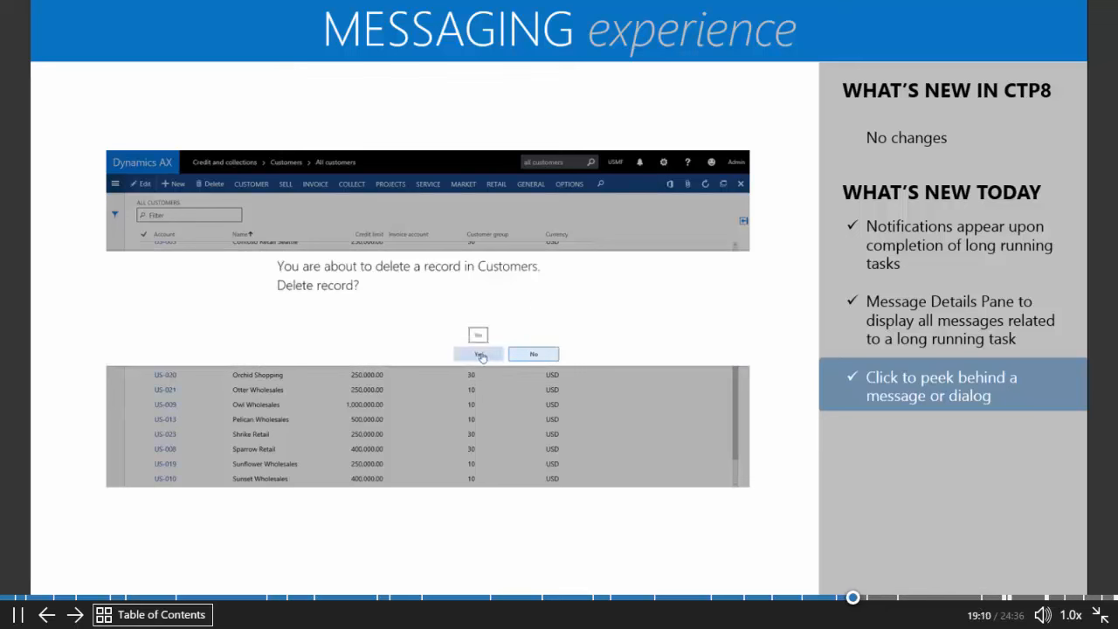
left_click(478, 353)
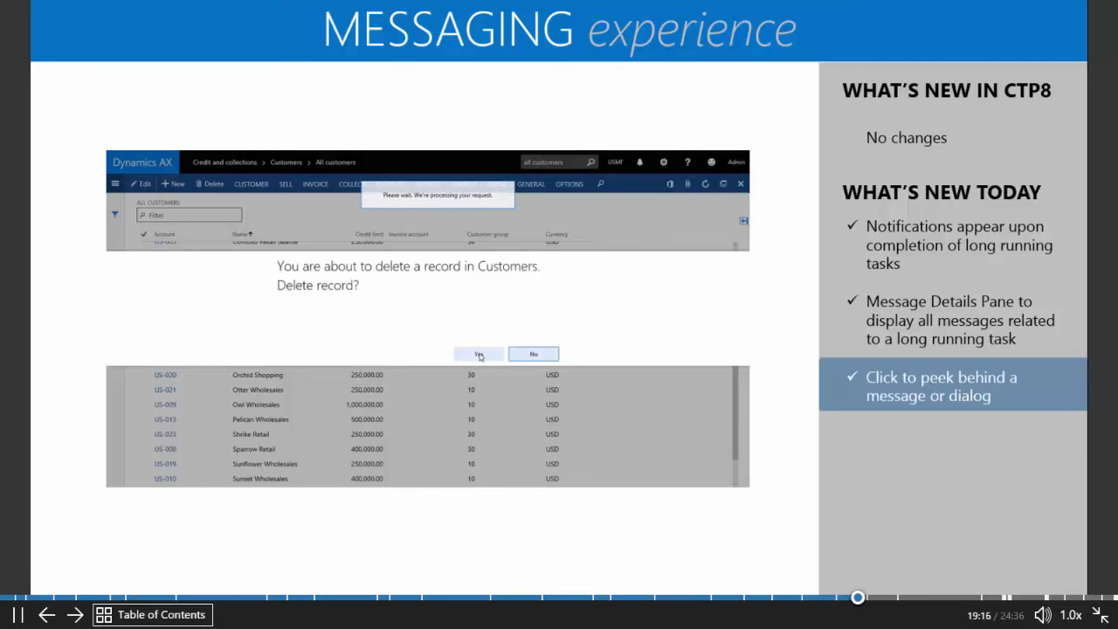
left_click(478, 354)
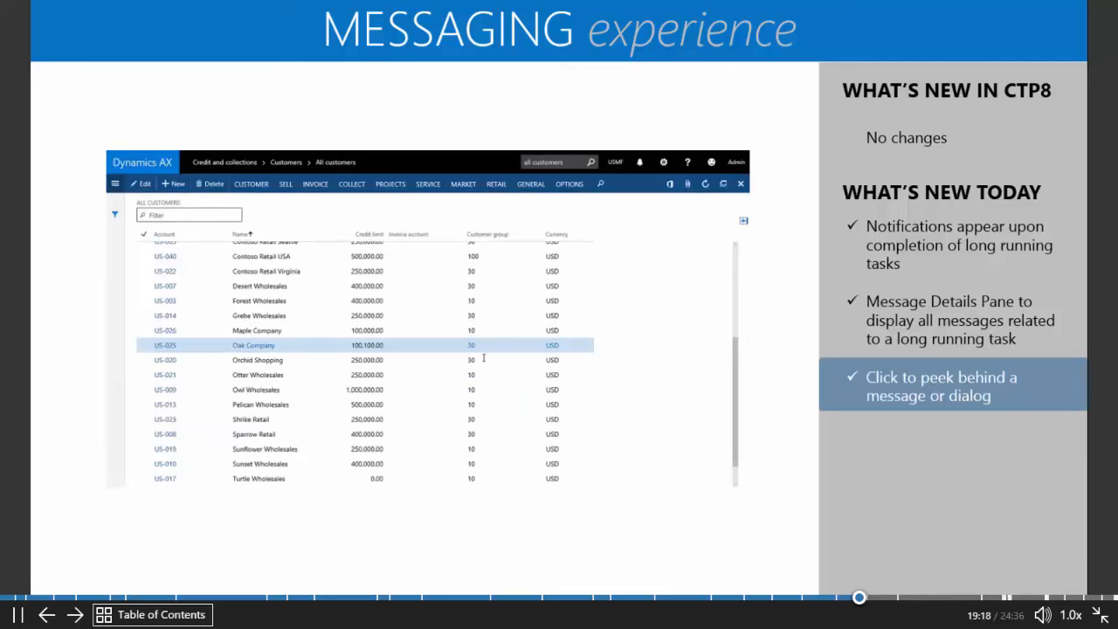